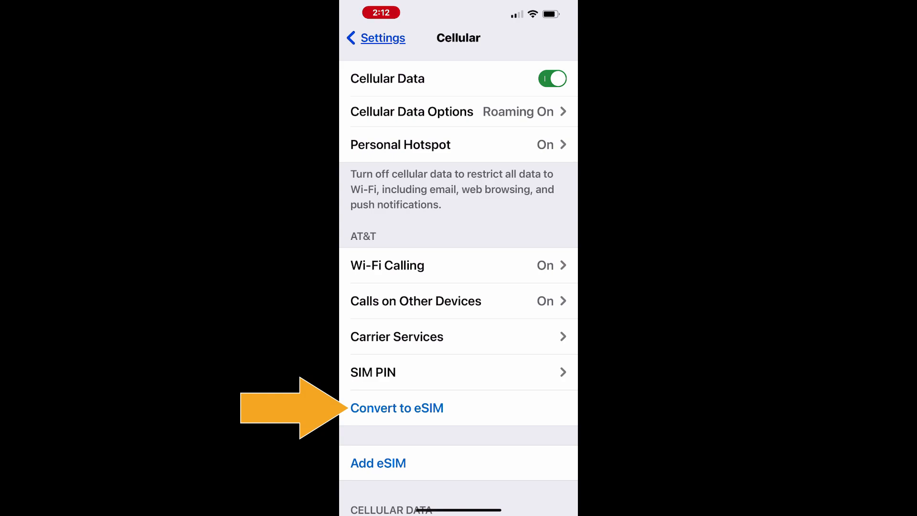
- Begin the Convert to eSIM flow for the AT&T physical SIM
left_click(397, 407)
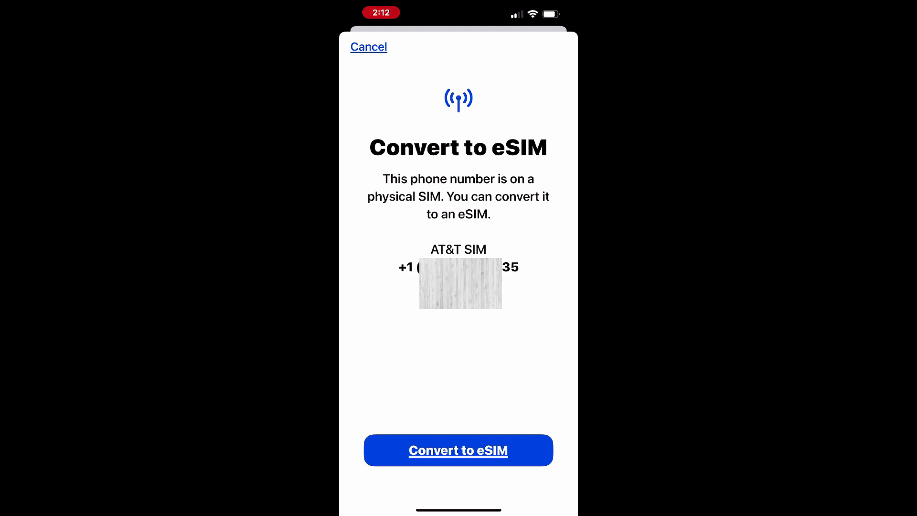
- Confirm converting the AT&T number to an eSIM and let cellular setup complete
left_click(458, 450)
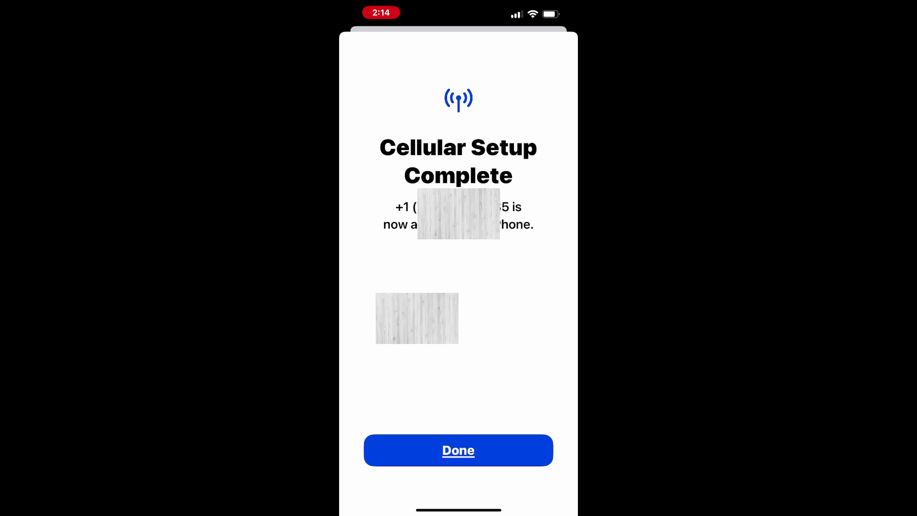
- Dismiss setup, view the old AT&T SIM marked 'Converted to eSIM' showing Inactive, then return
left_click(458, 450)
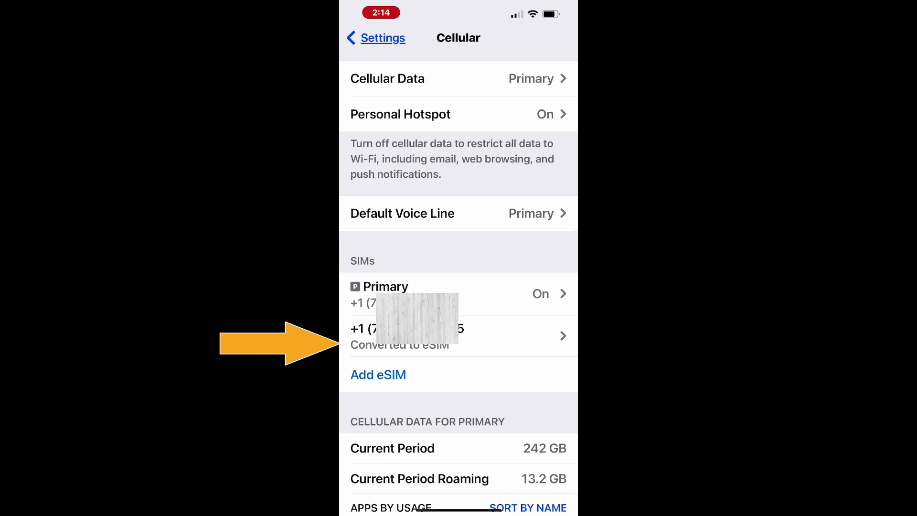
left_click(458, 336)
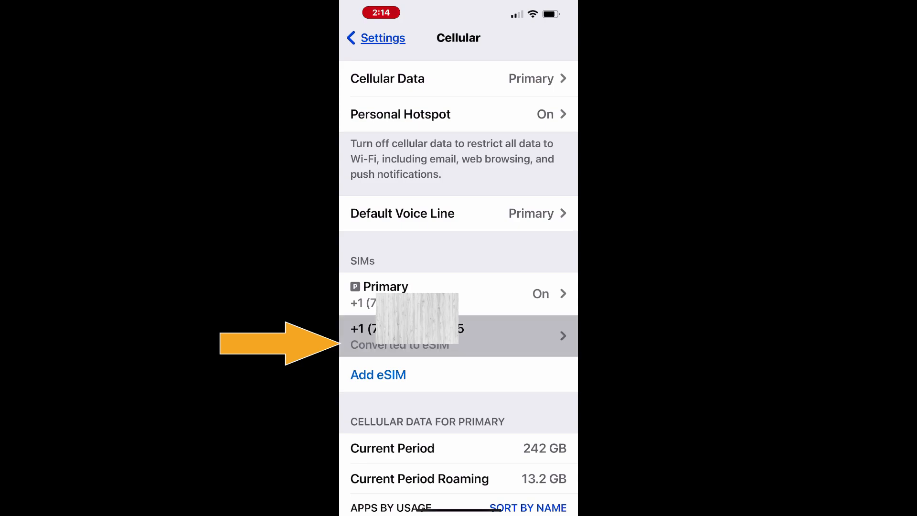
left_click(458, 335)
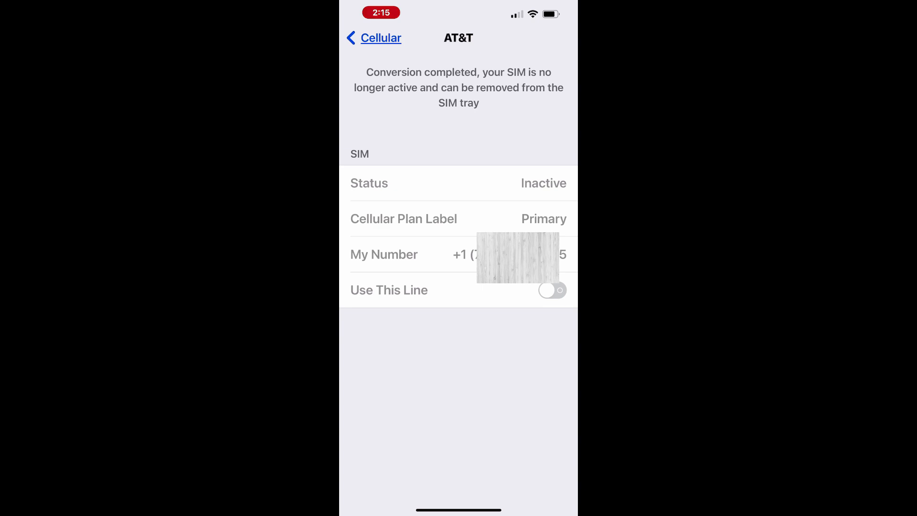
left_click(374, 37)
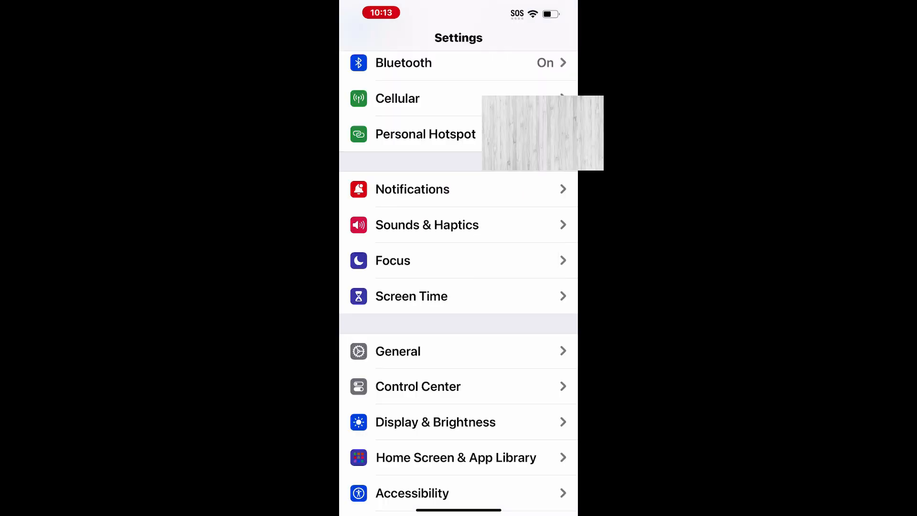
- Show the Cellular list with the number labelled 'Converted to eSIM'
left_click(397, 99)
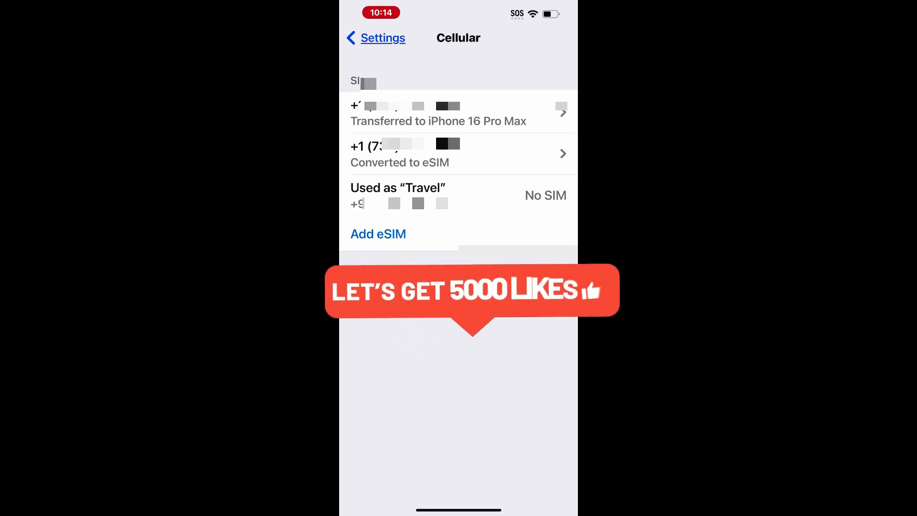
left_click(458, 153)
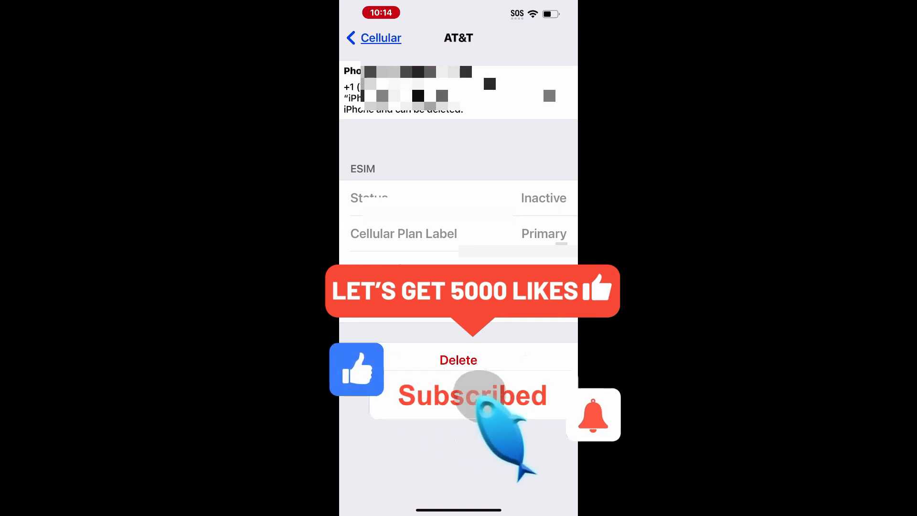
left_click(373, 38)
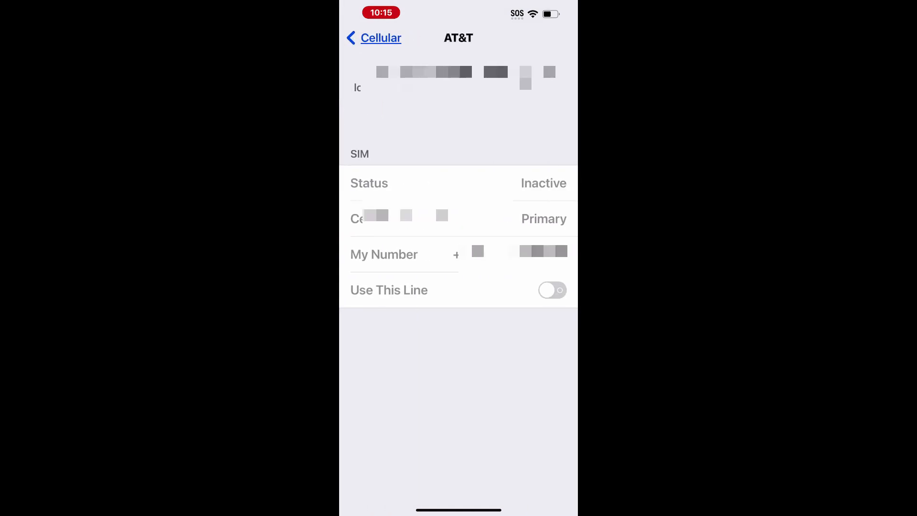
left_click(373, 38)
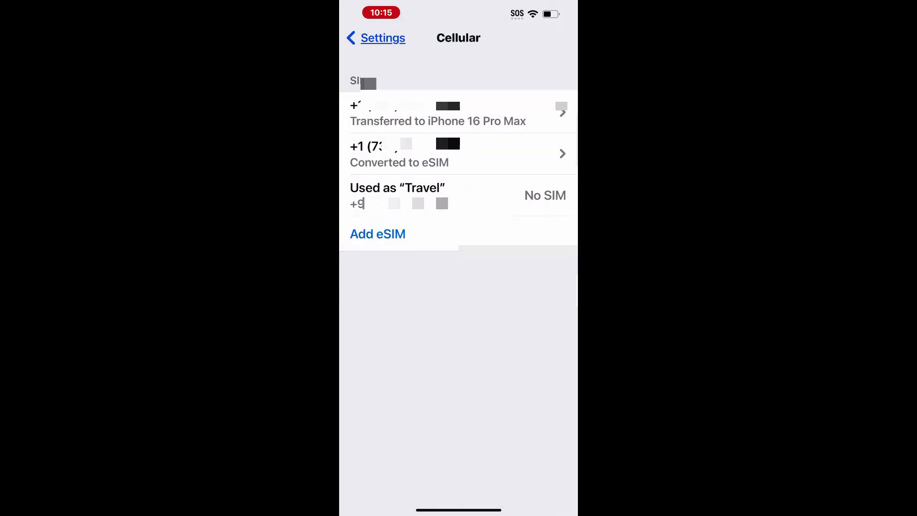